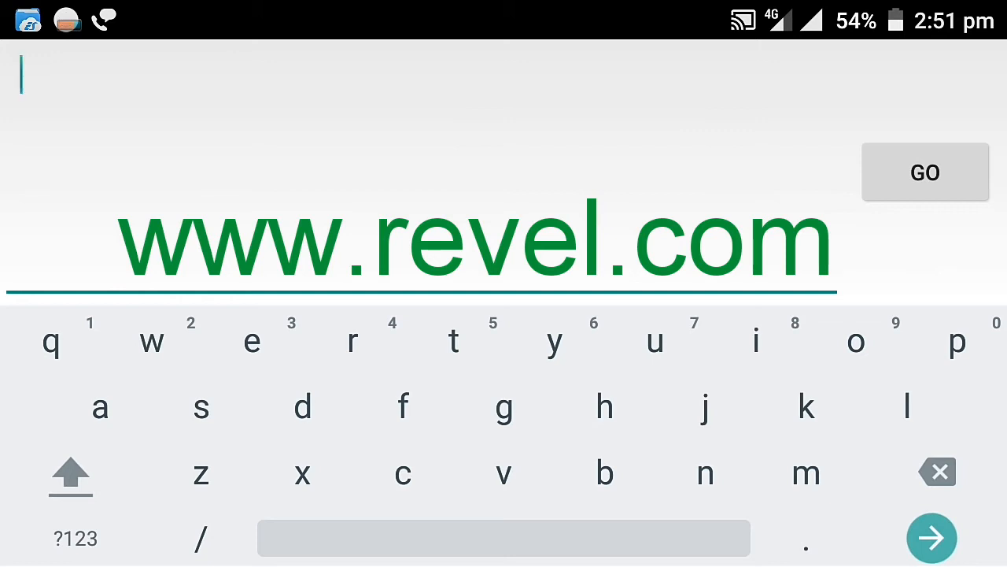
{"action": "type", "text": "www.revd"}
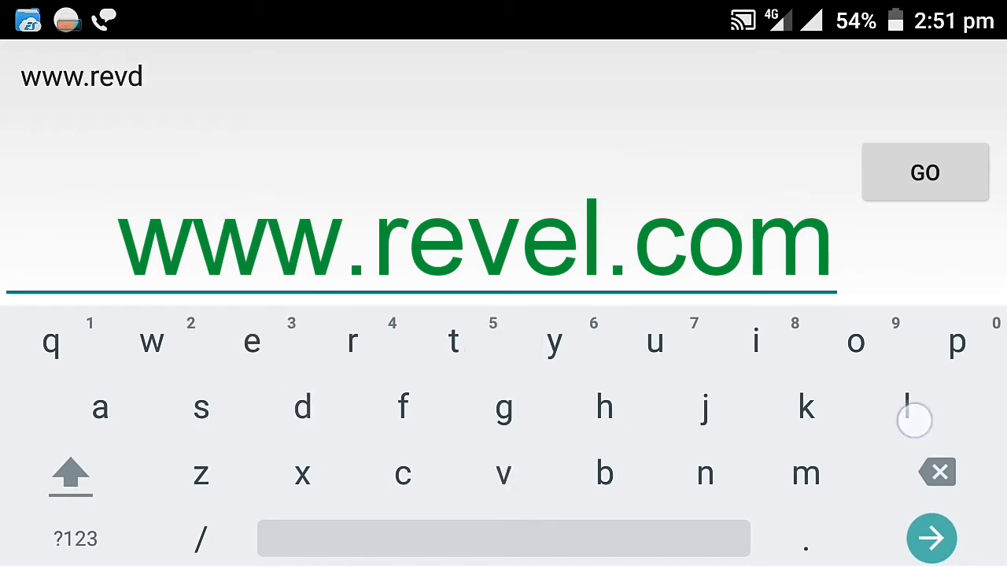
{"action": "left_click", "coordinate": [926, 171]}
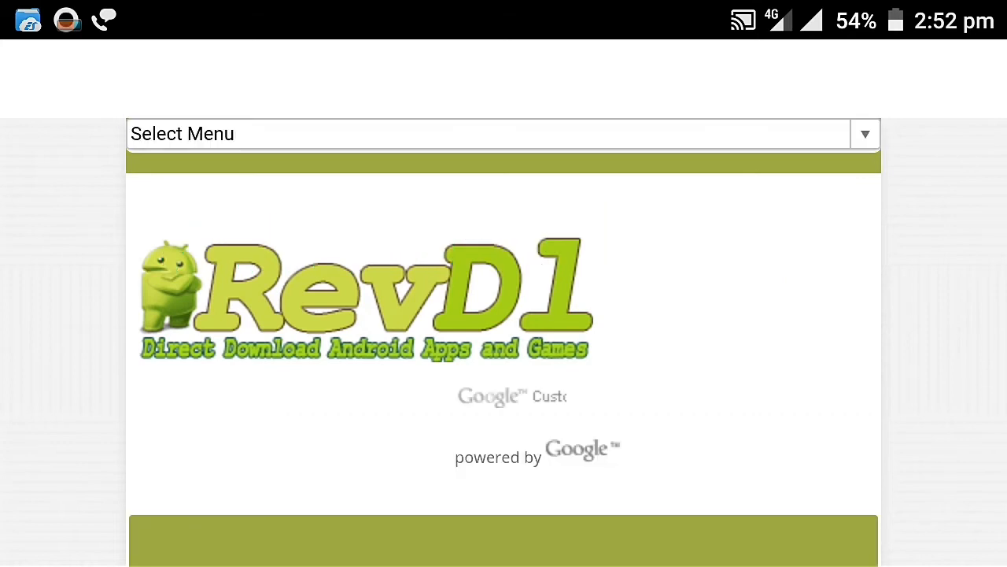
- Search the RevDl site for 'adguard premium' using its Google Custom Search box
{"action": "scroll", "scroll_direction": "down", "scroll_amount": 3}
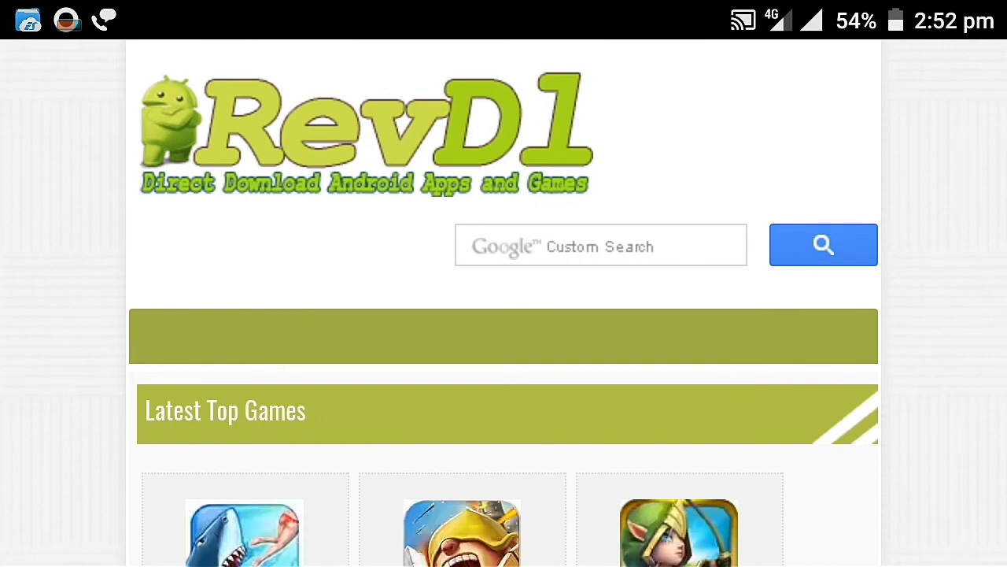
{"action": "left_click", "coordinate": [600, 245]}
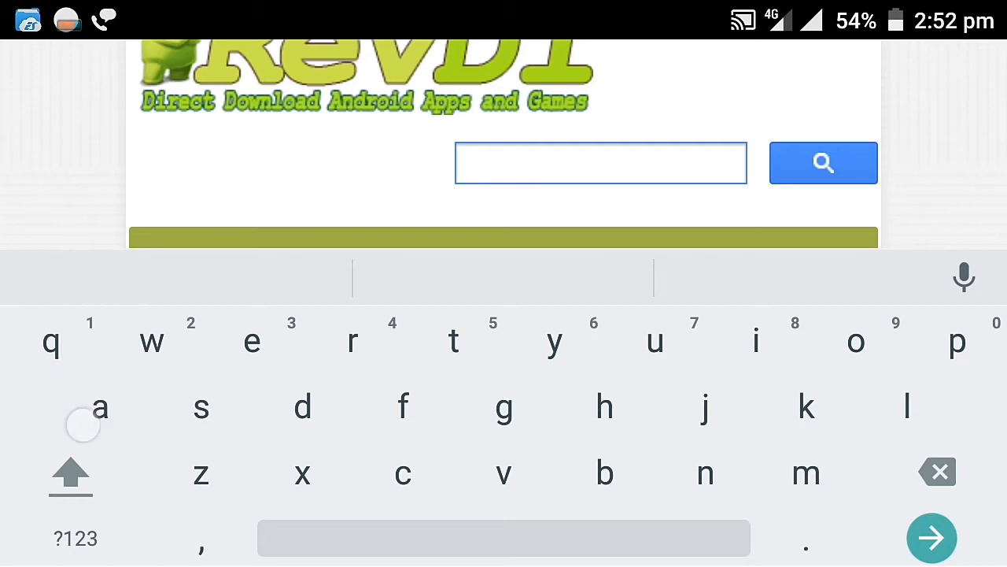
{"action": "type", "text": "adguard premium"}
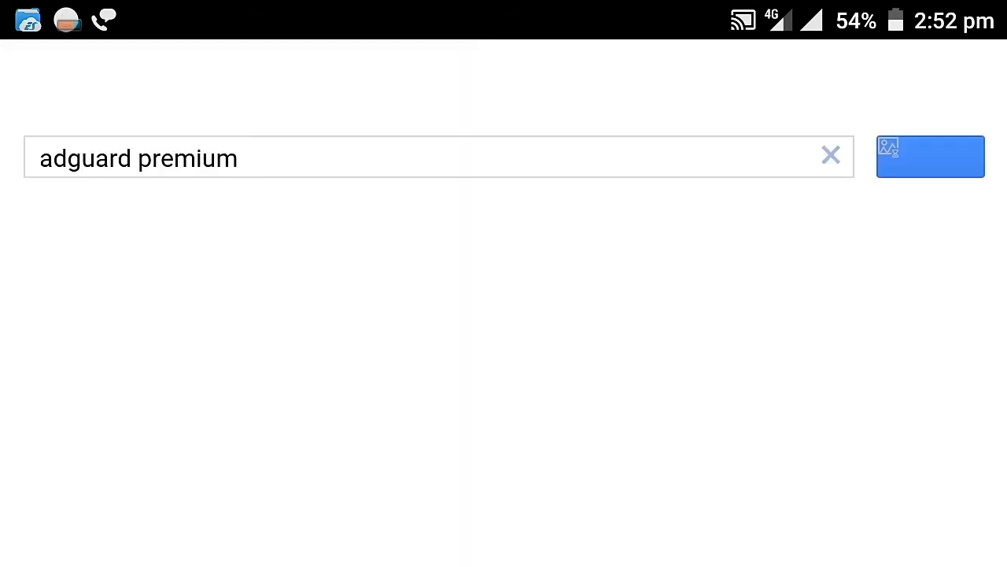
{"action": "left_click", "coordinate": [930, 157]}
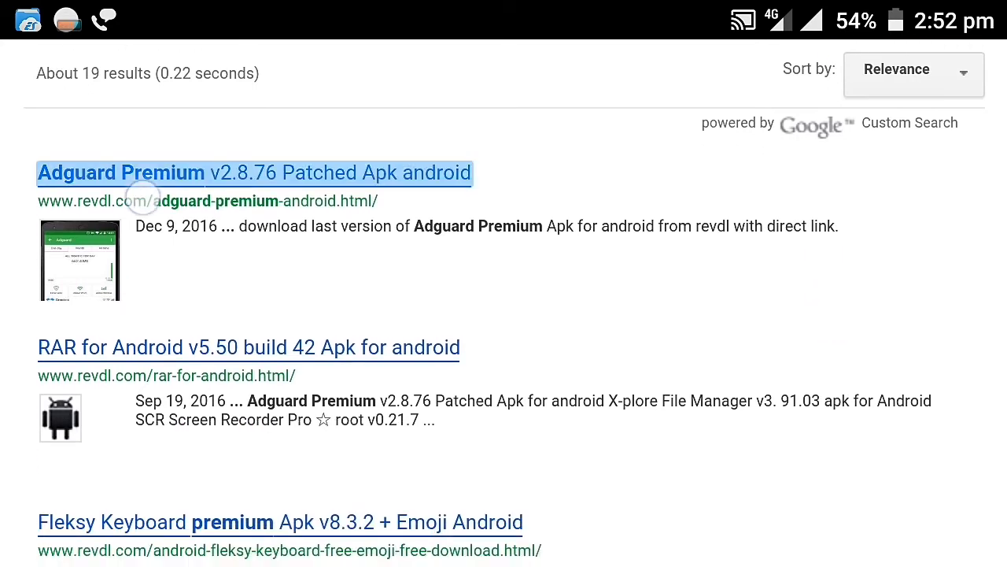
- Open the 'Adguard Premium v2.8.76 Patched Apk' result and read down to its download area
{"action": "left_click", "coordinate": [142, 199]}
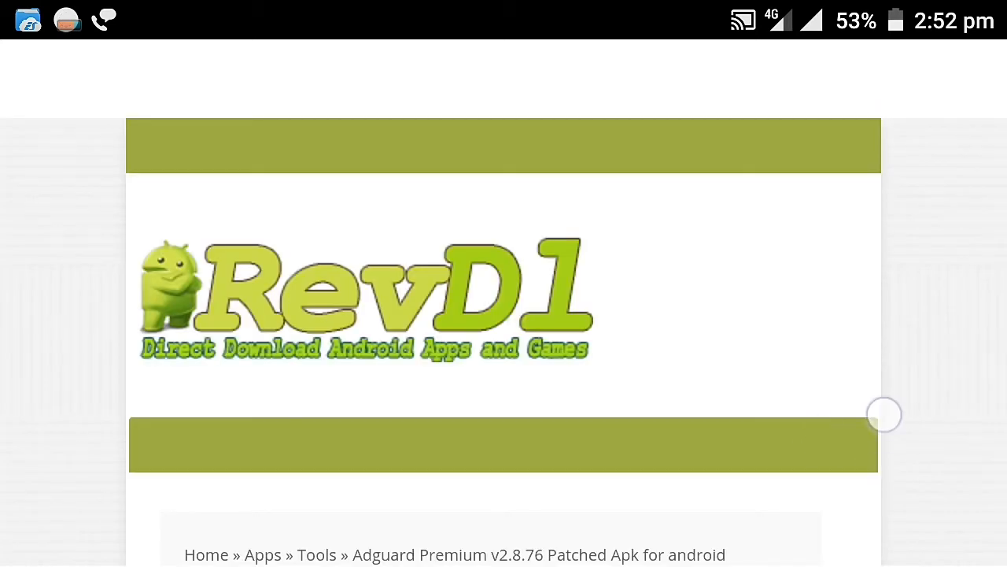
{"action": "scroll", "scroll_direction": "down", "scroll_amount": 3}
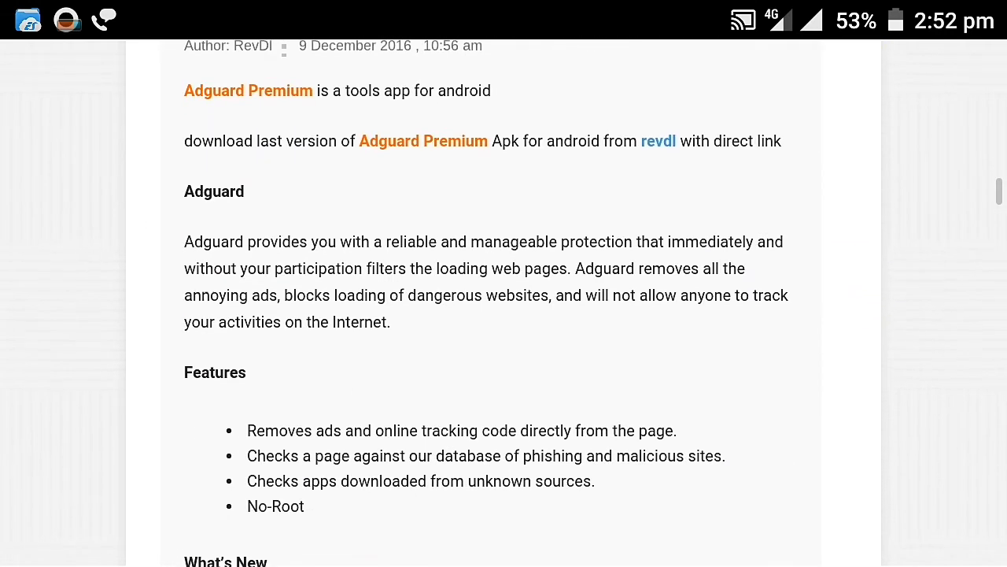
{"action": "scroll", "scroll_direction": "down", "scroll_amount": 3}
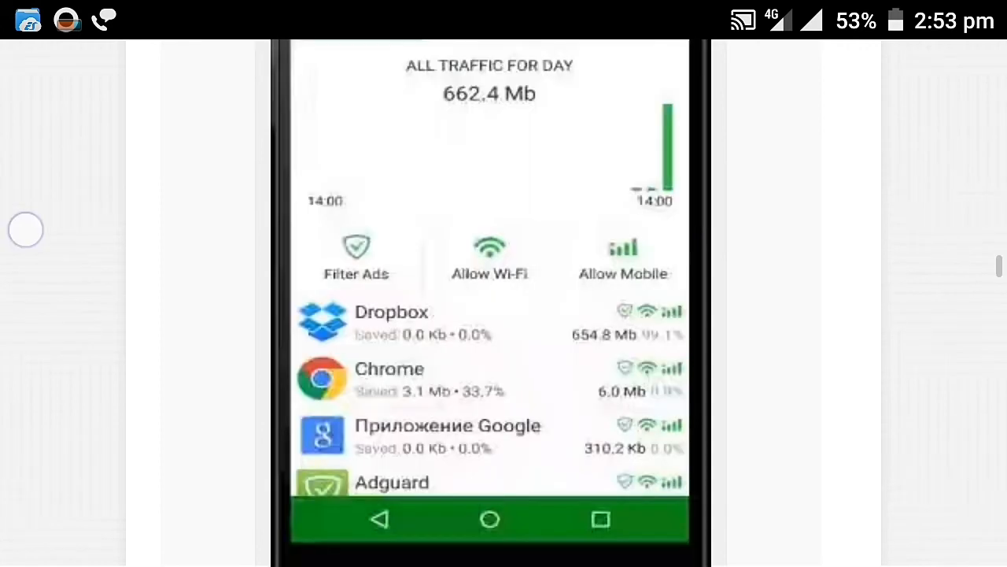
{"action": "scroll", "scroll_direction": "down", "scroll_amount": 3}
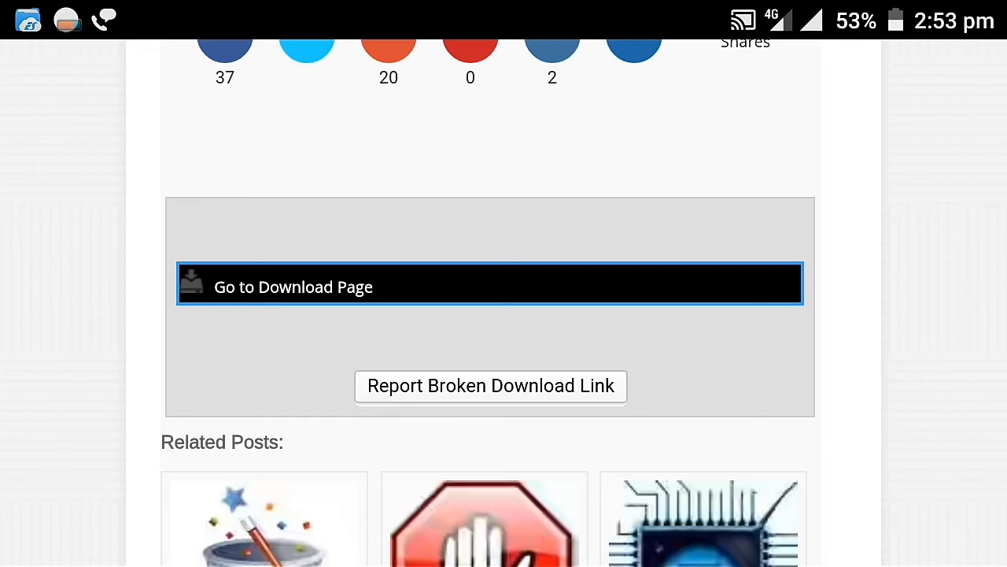
- Follow 'Go to Download Page' to RevDl's Adguard Premium download page
{"action": "left_click", "coordinate": [490, 286]}
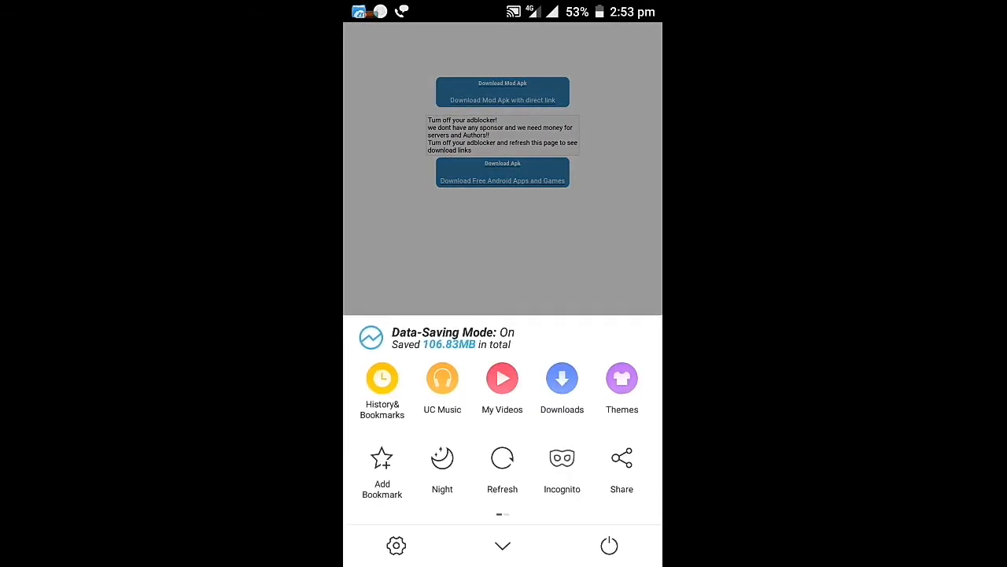
- Reach the Ad Block page from UC Browser's Settings menu
{"action": "left_click", "coordinate": [396, 545]}
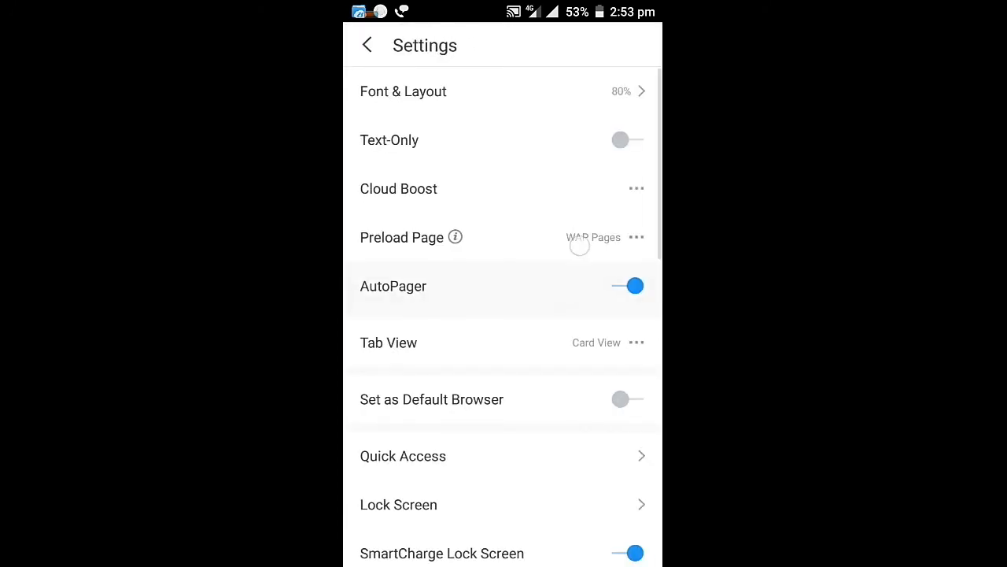
{"action": "scroll", "scroll_direction": "down", "scroll_amount": 3}
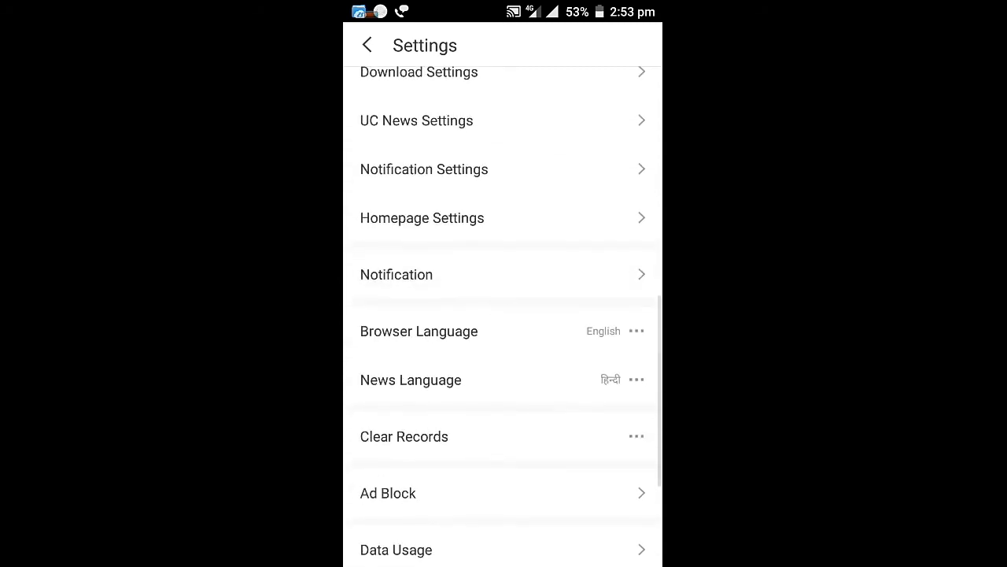
{"action": "scroll", "scroll_direction": "down", "scroll_amount": 3}
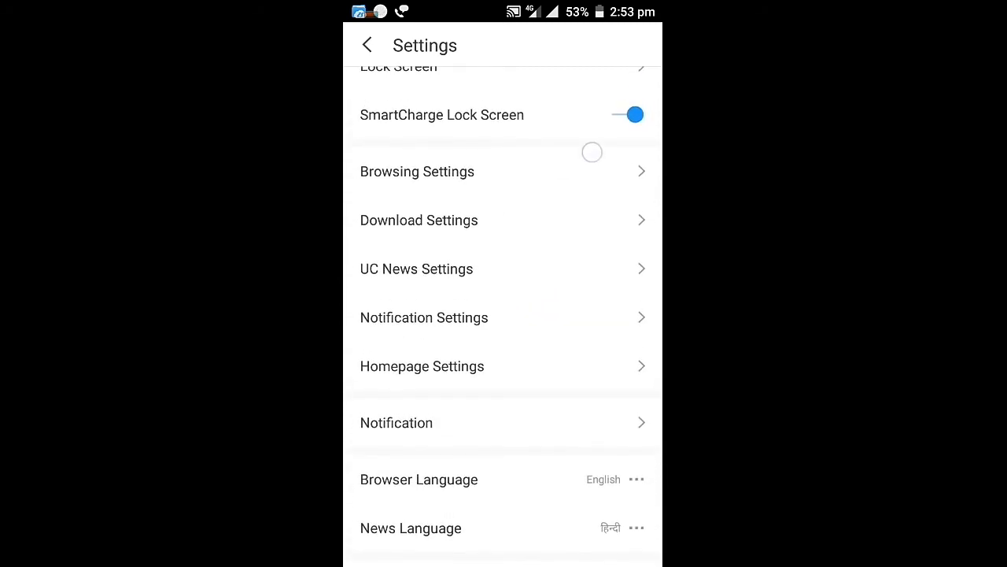
{"action": "scroll", "scroll_direction": "down", "scroll_amount": 3}
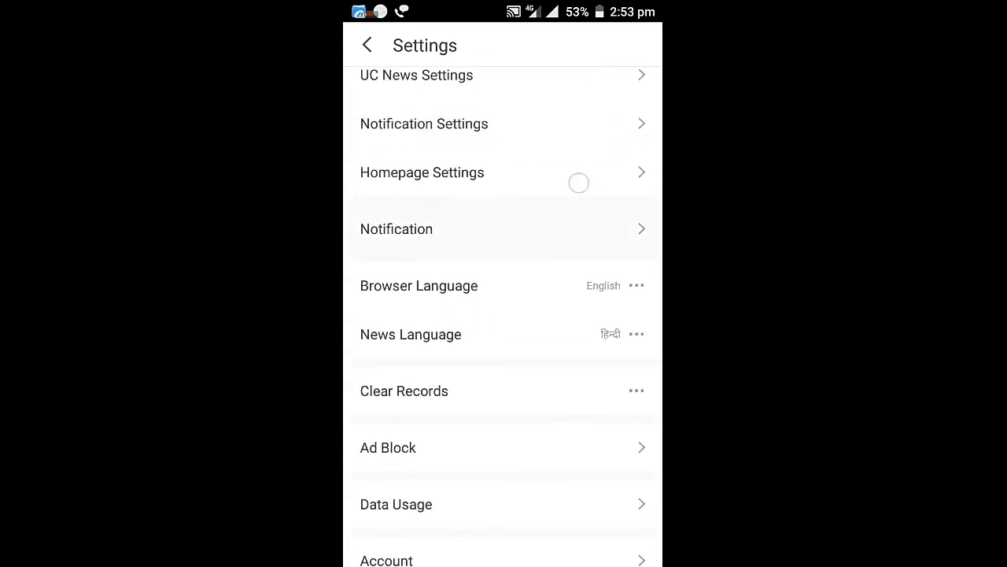
{"action": "left_click", "coordinate": [387, 447]}
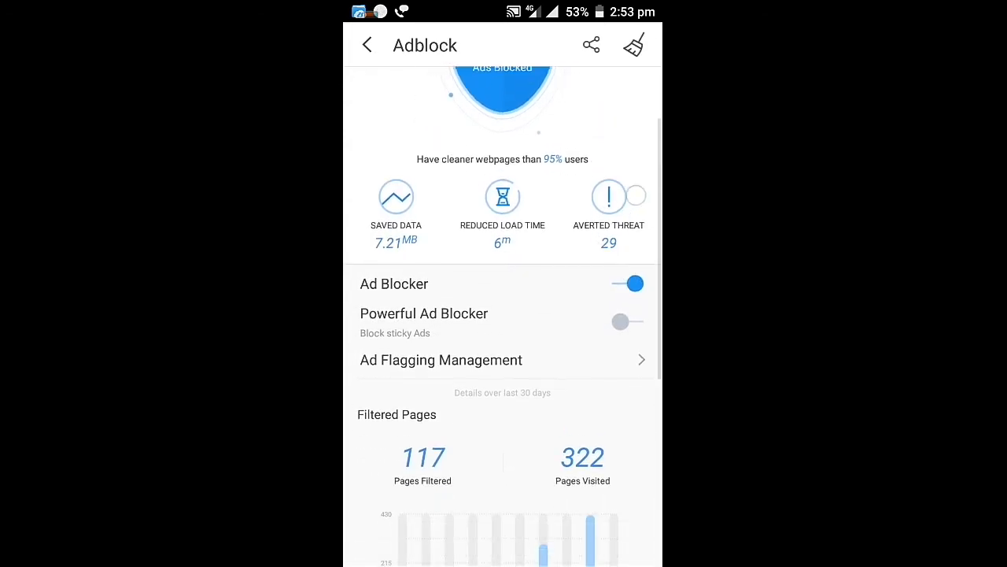
- Switch the Ad Blocker toggle off so the download links can appear
{"action": "left_click", "coordinate": [633, 284]}
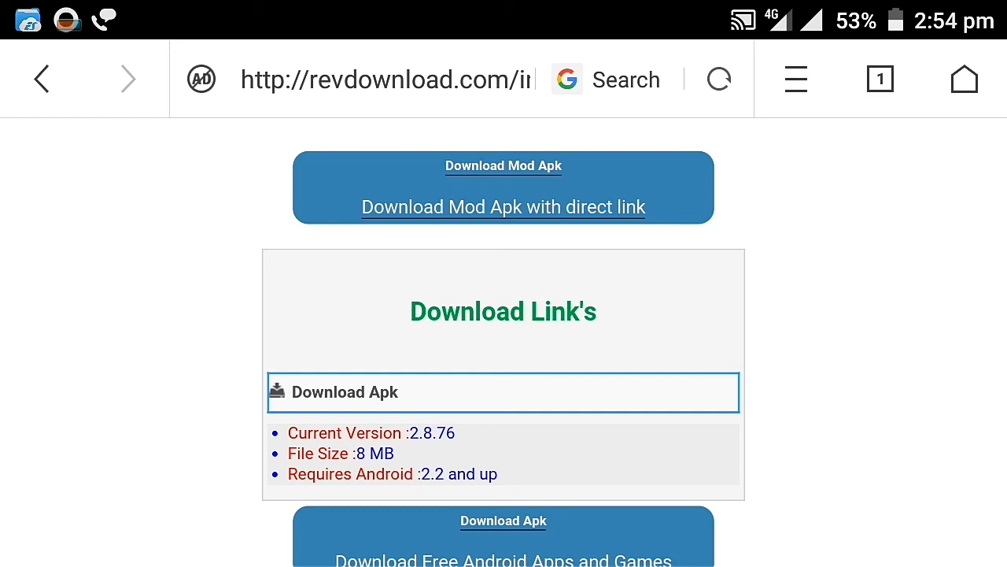
- Start the Adguard Premium 2.8.76 APK download, saving to /sdcard/UCDownloads
{"action": "left_click", "coordinate": [503, 392]}
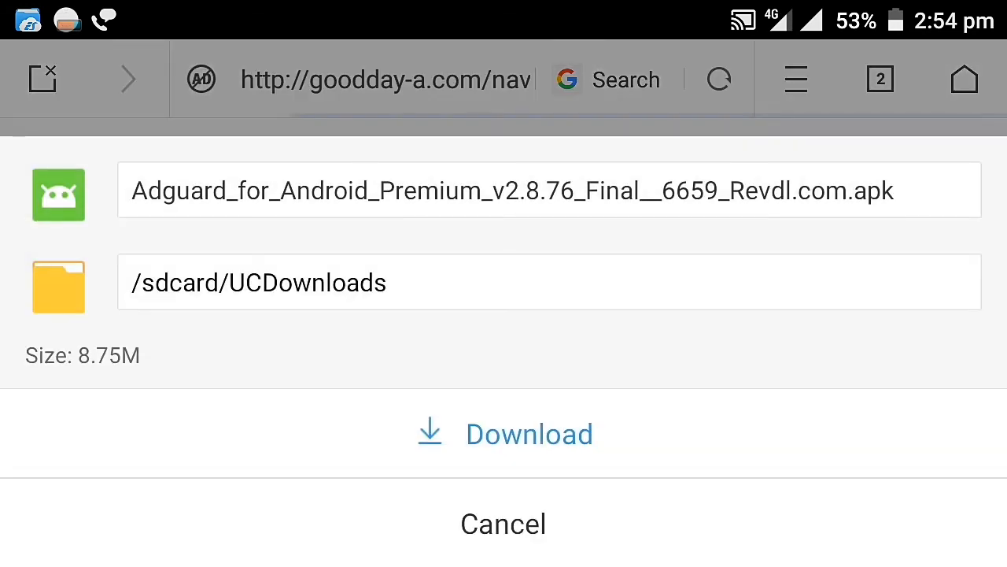